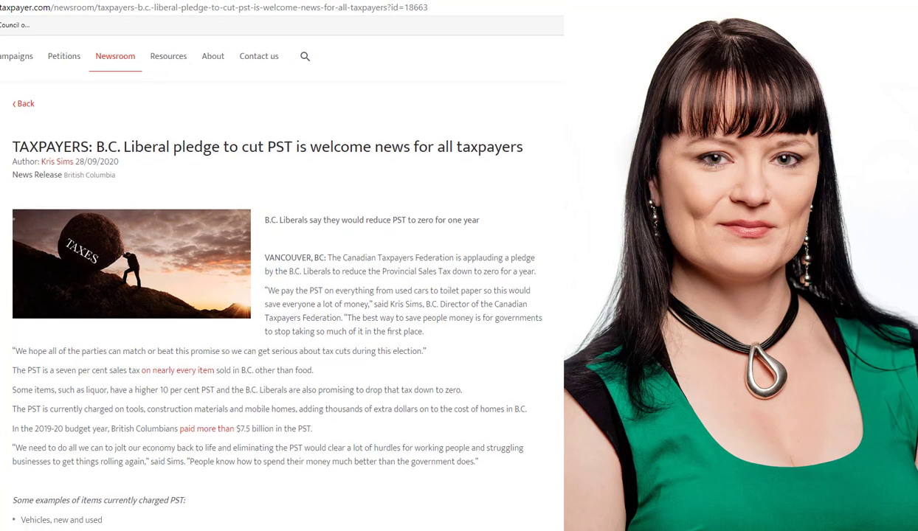
pyautogui.scroll(-3)
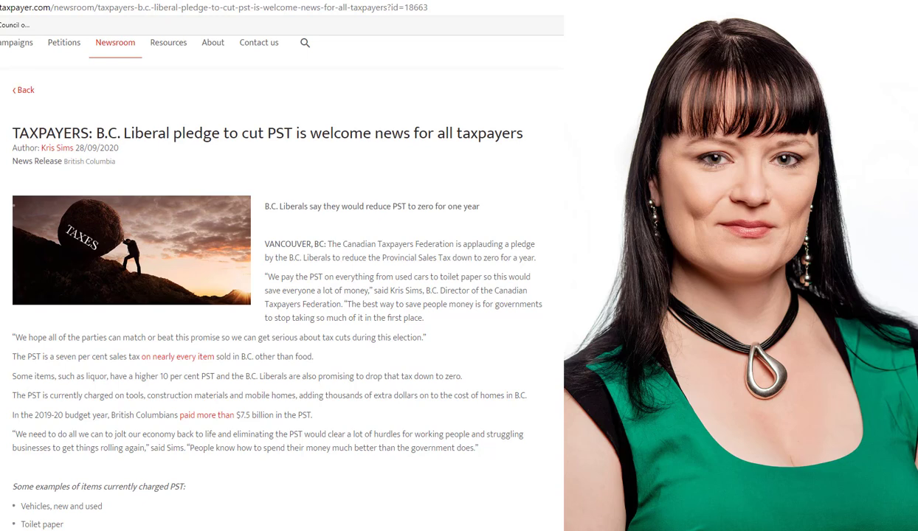
pyautogui.scroll(-3)
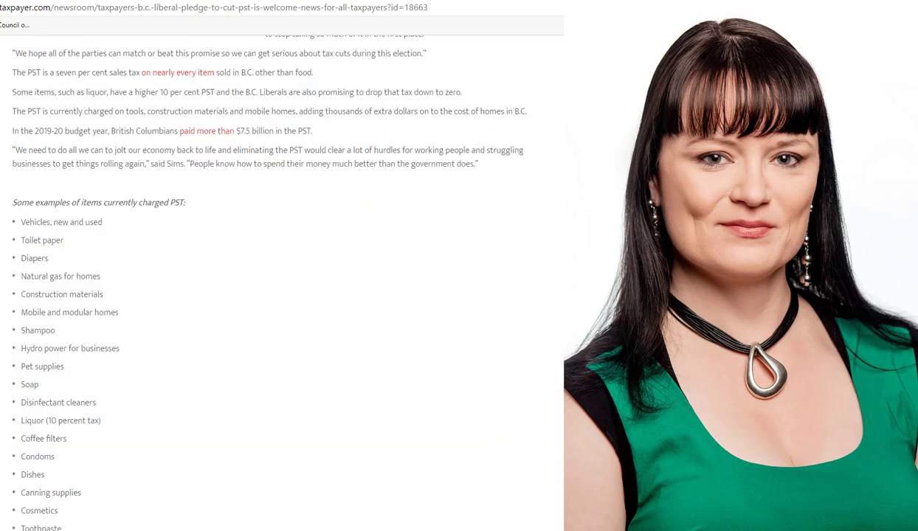
pyautogui.scroll(-3)
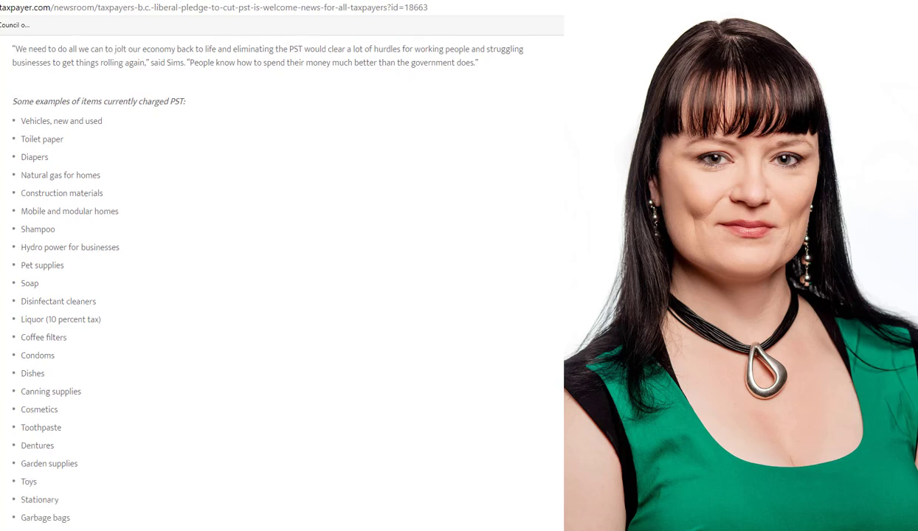
pyautogui.scroll(-3)
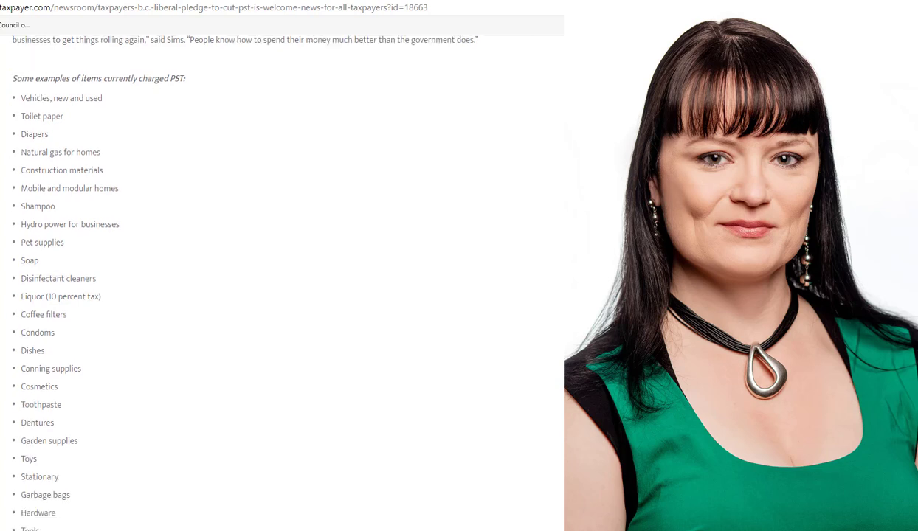
pyautogui.scroll(-3)
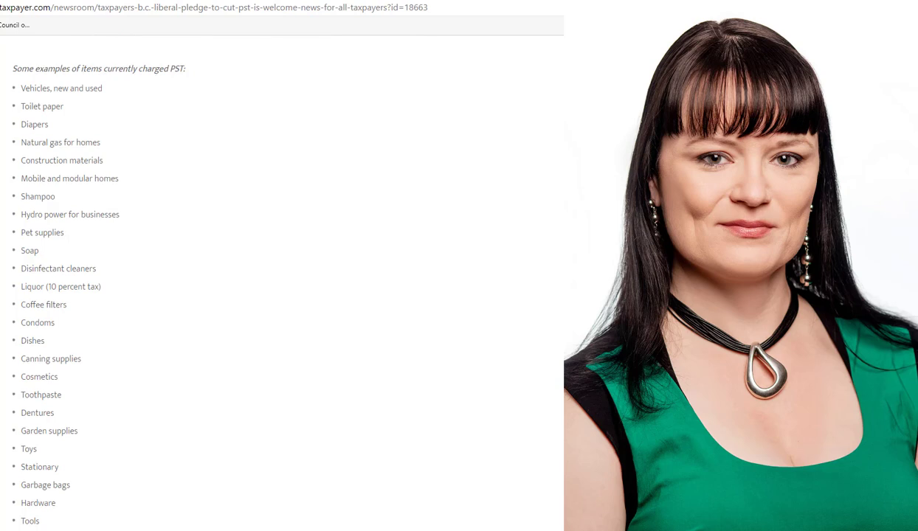
pyautogui.scroll(-3)
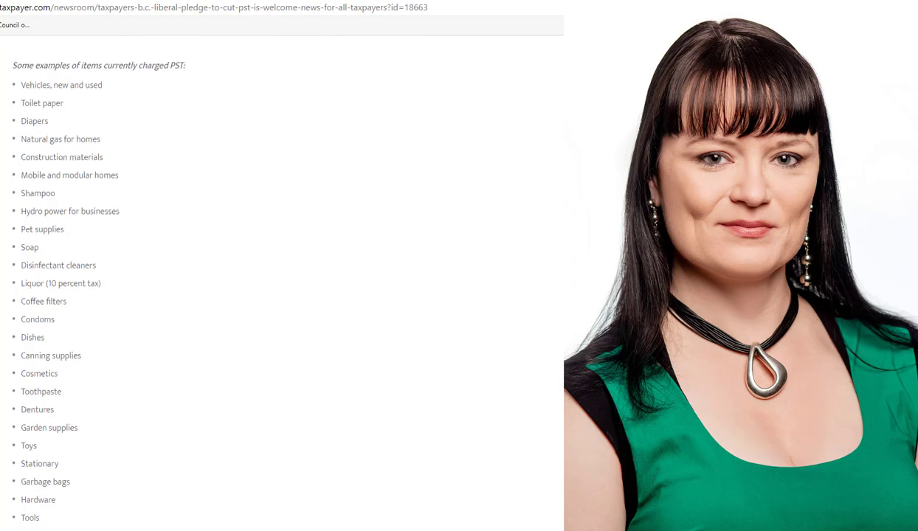
pyautogui.scroll(-3)
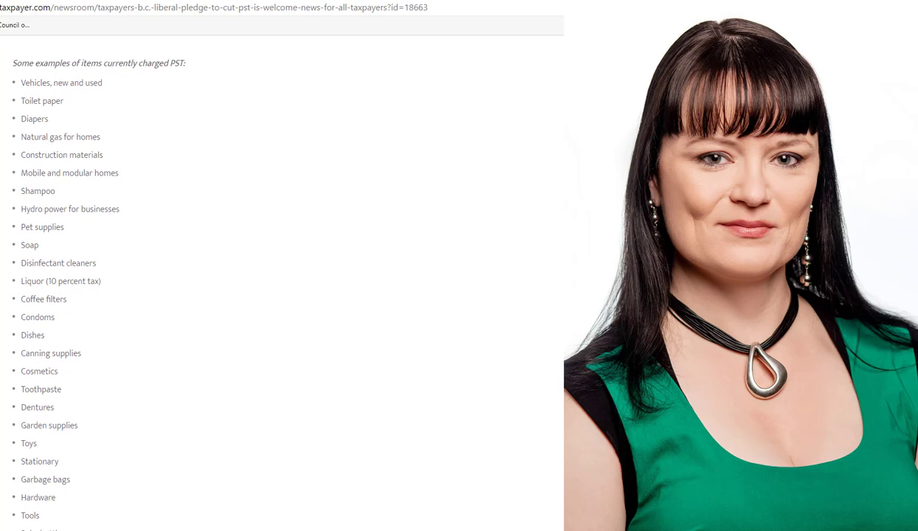
pyautogui.scroll(-3)
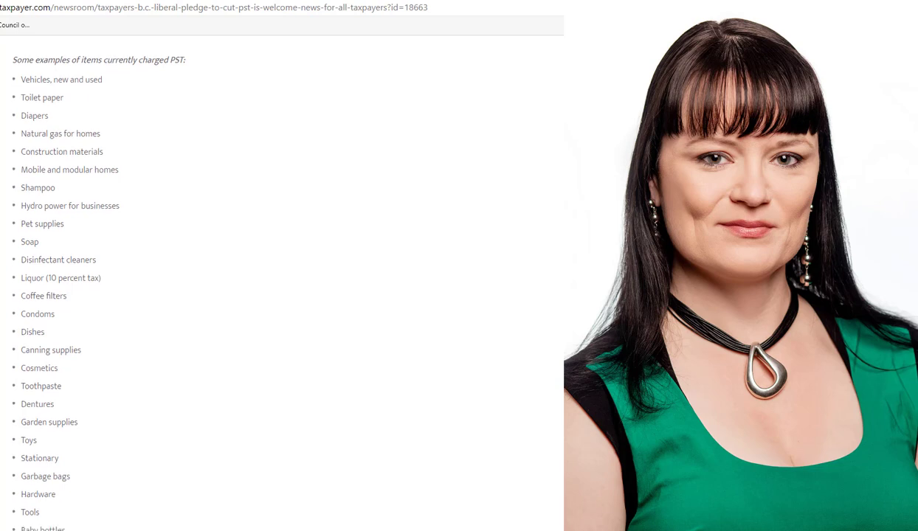
pyautogui.scroll(-3)
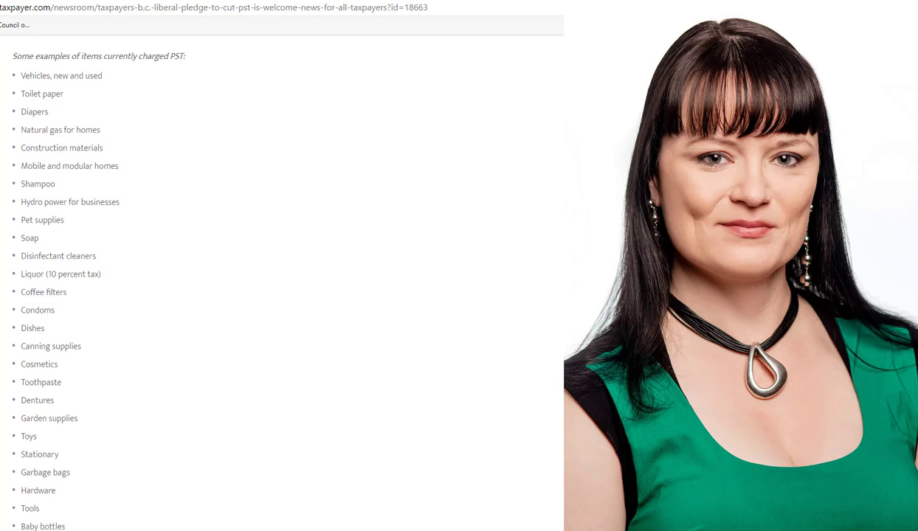
pyautogui.scroll(-3)
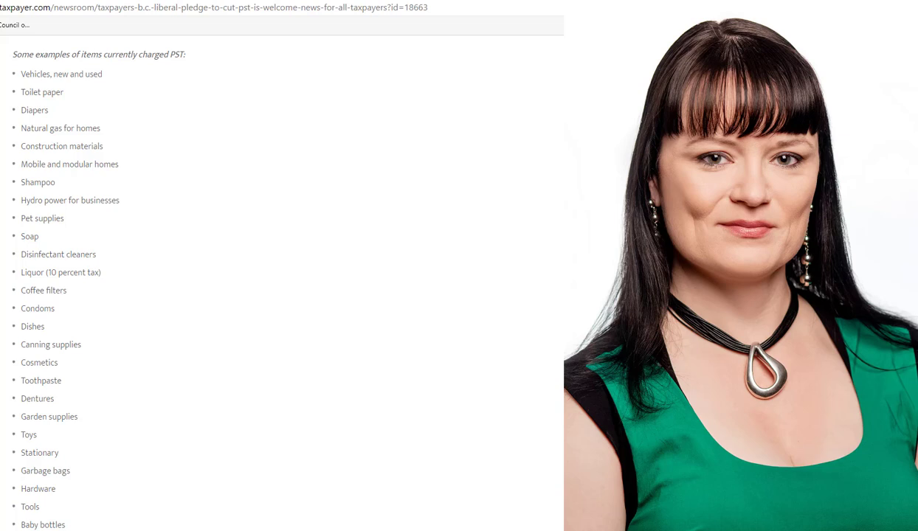
pyautogui.scroll(-3)
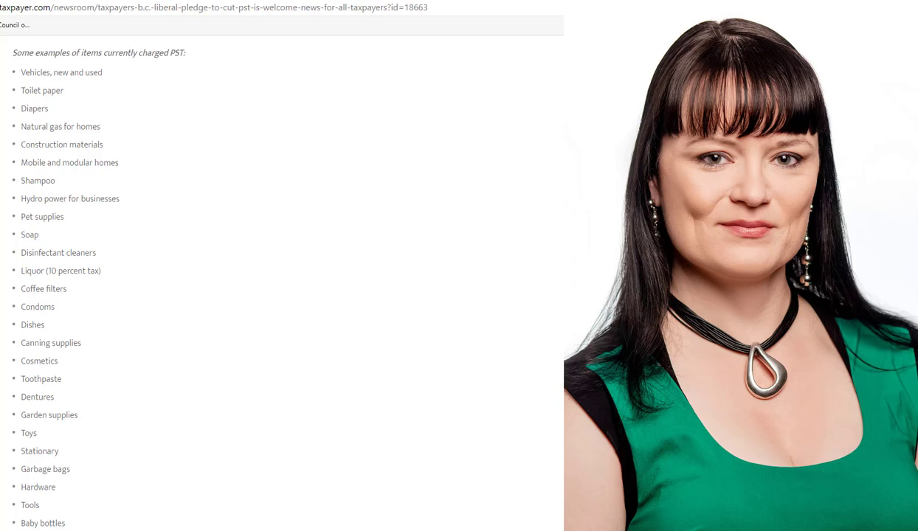
pyautogui.scroll(-3)
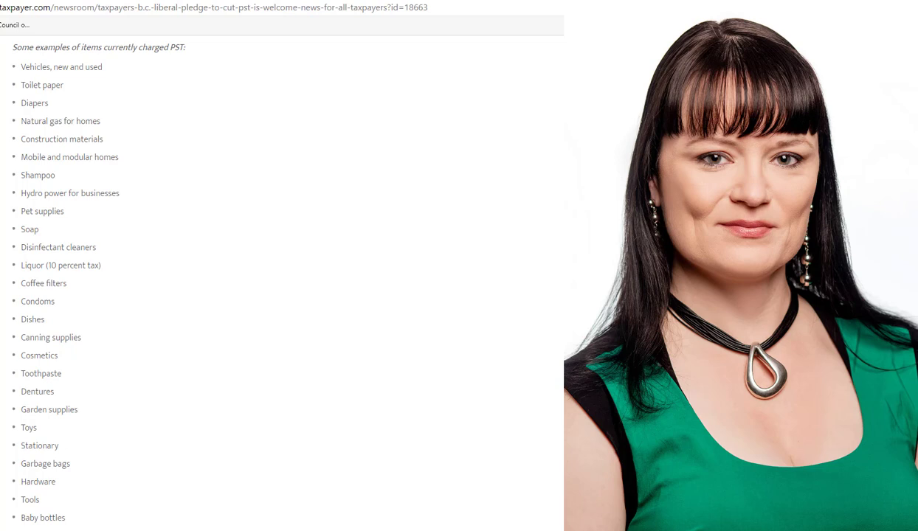
pyautogui.scroll(-3)
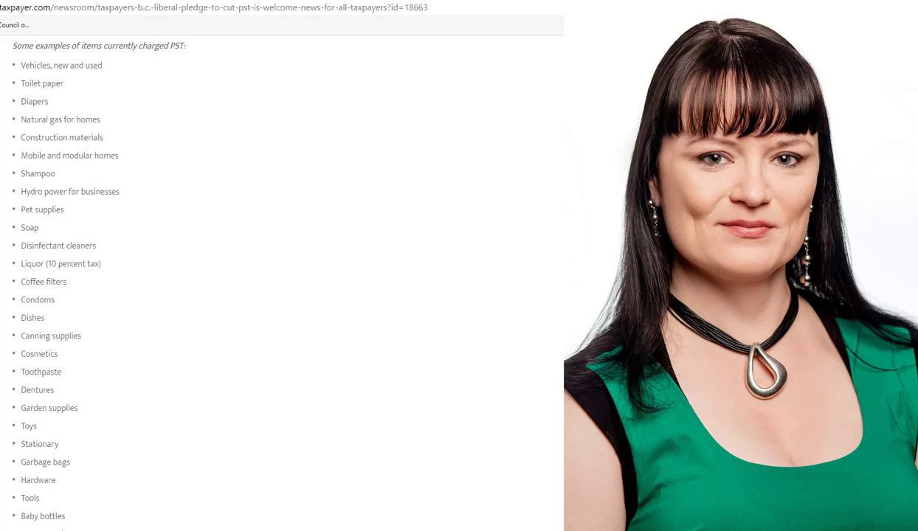
pyautogui.scroll(-3)
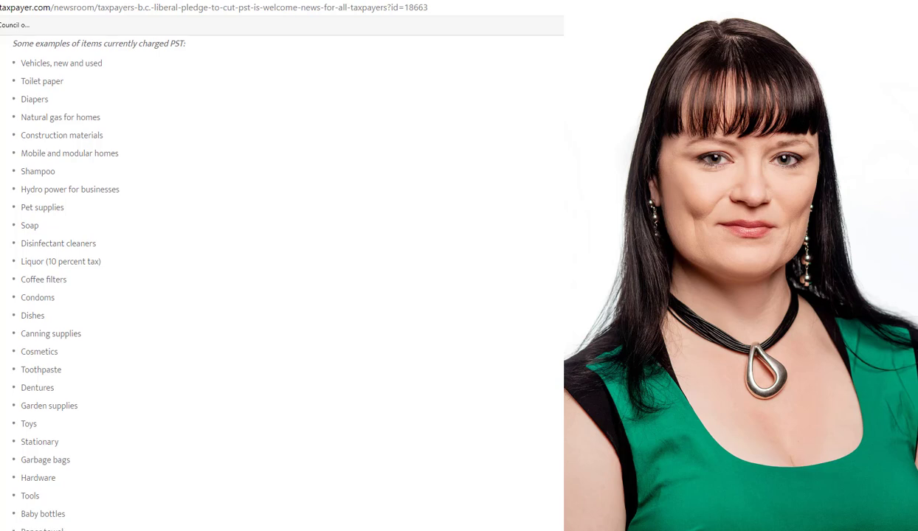